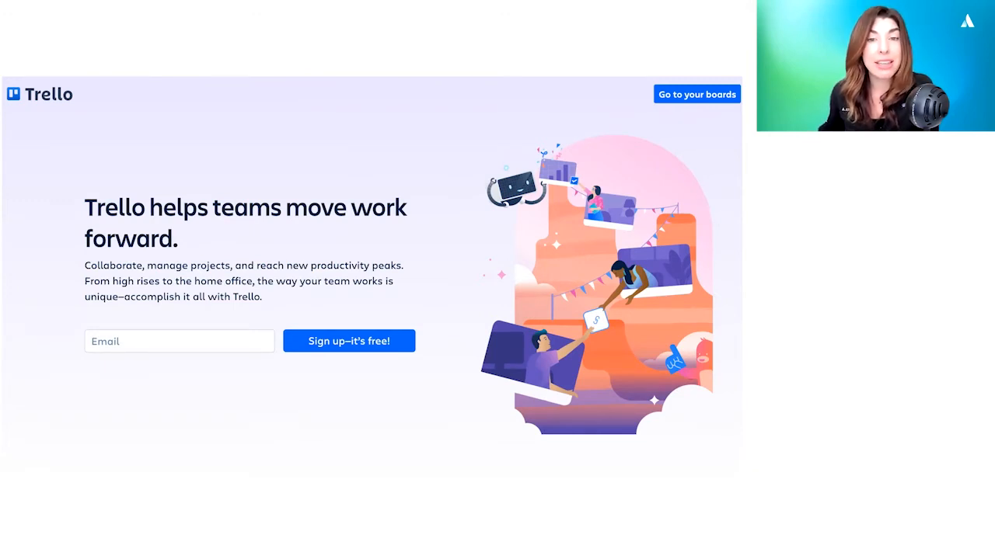
scroll("down", 3)
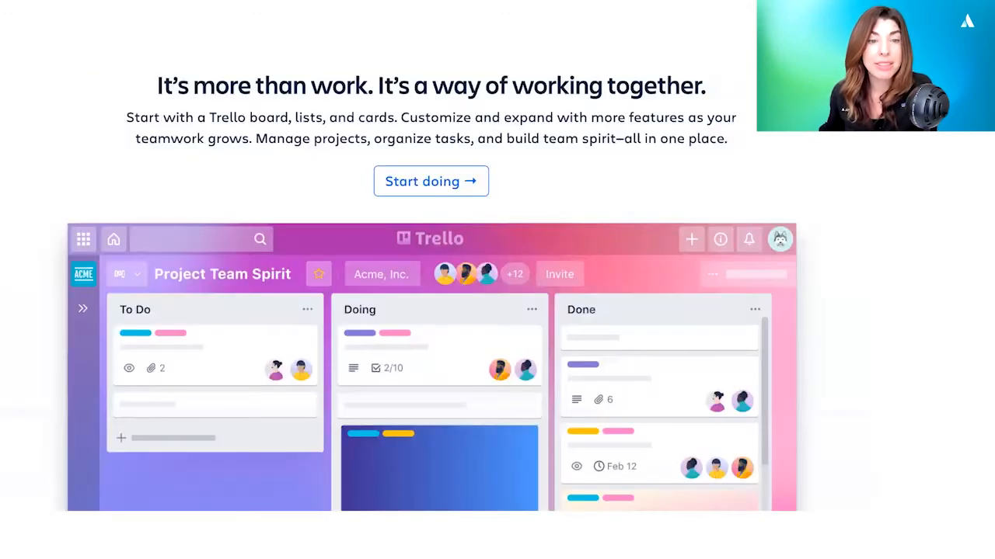